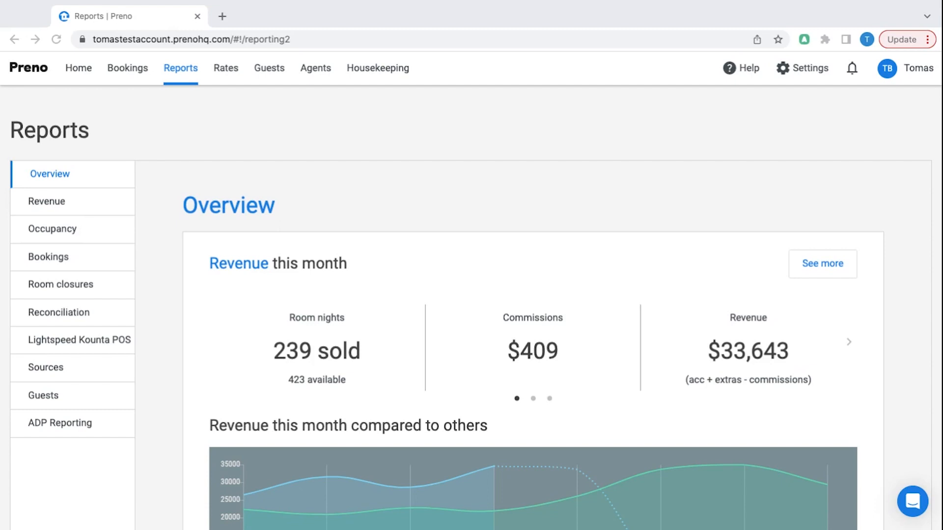
Step: Browse the overview's next set of revenue figures, then go to the monthly Revenue report for Dec 2022
scroll(down, 3)
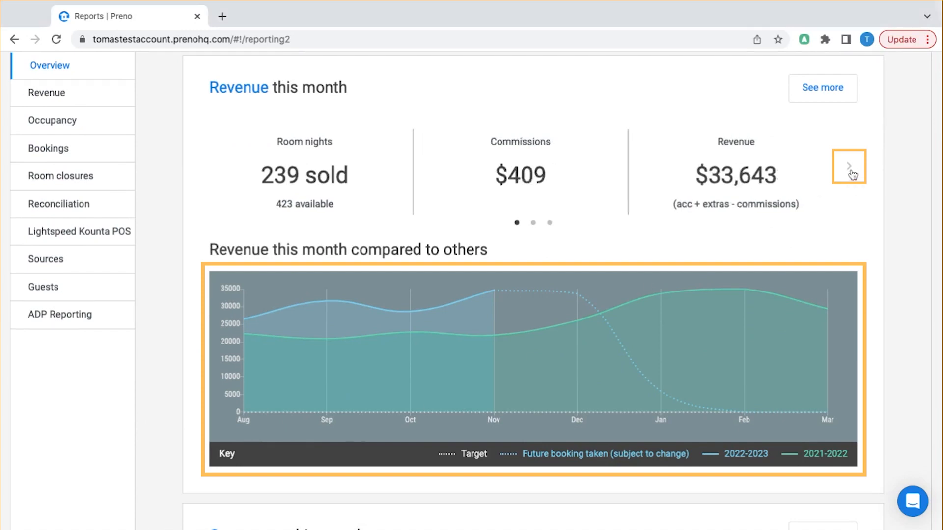
click(848, 167)
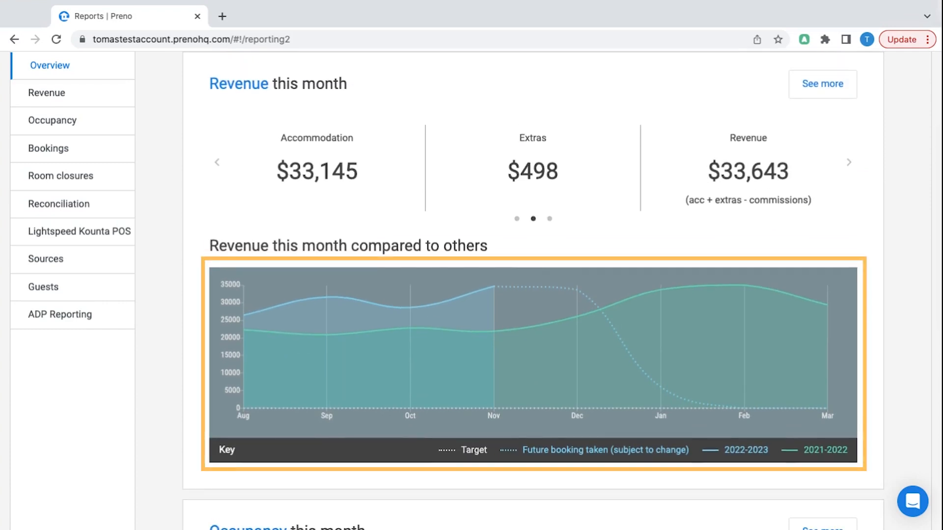
click(46, 92)
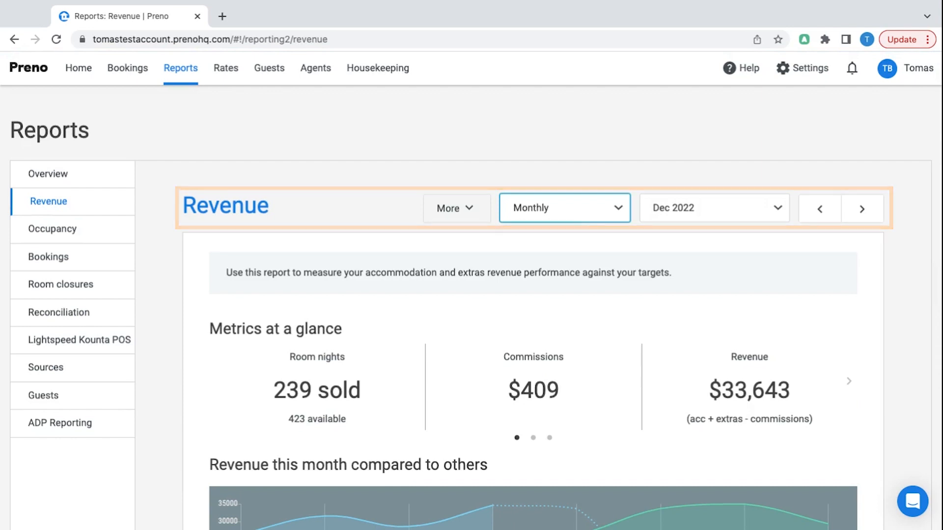
Step: Review the accommodation revenue table across its columns and the extras revenue table below
scroll(down, 3)
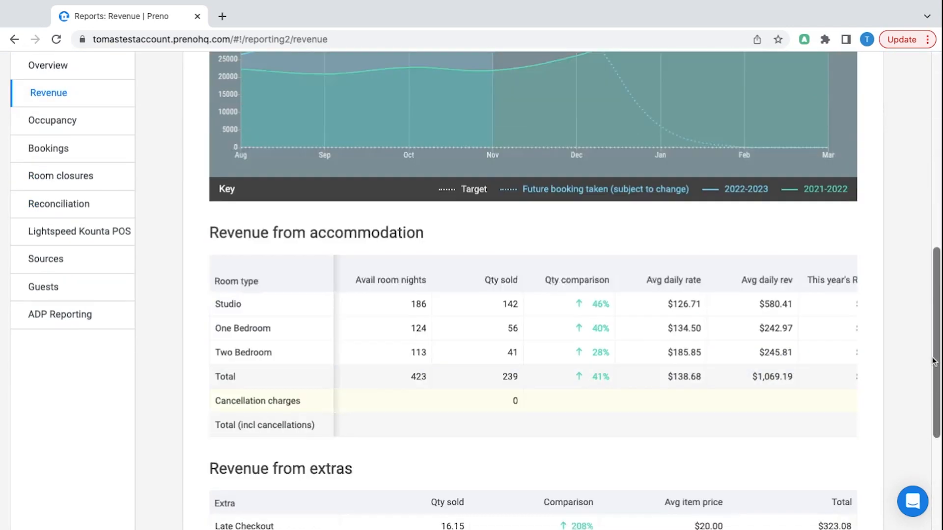
scroll(up, 3)
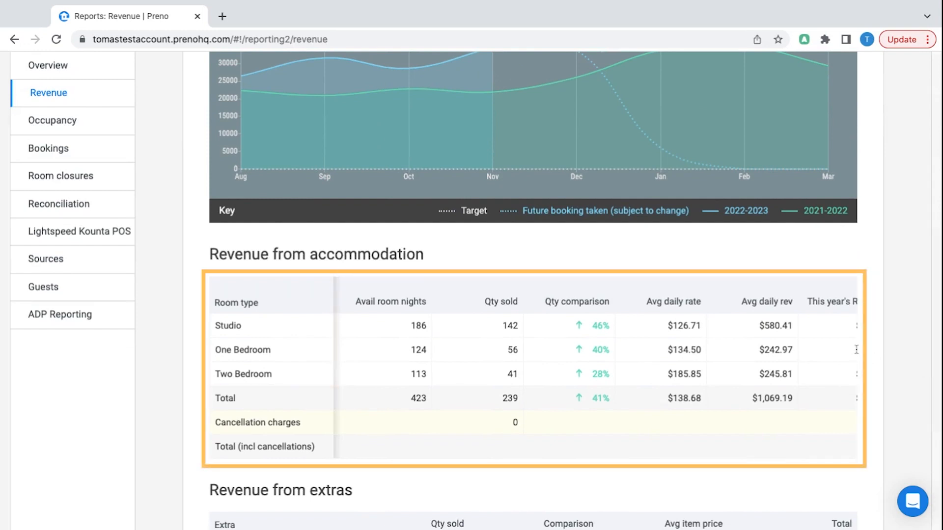
scroll(right, 3)
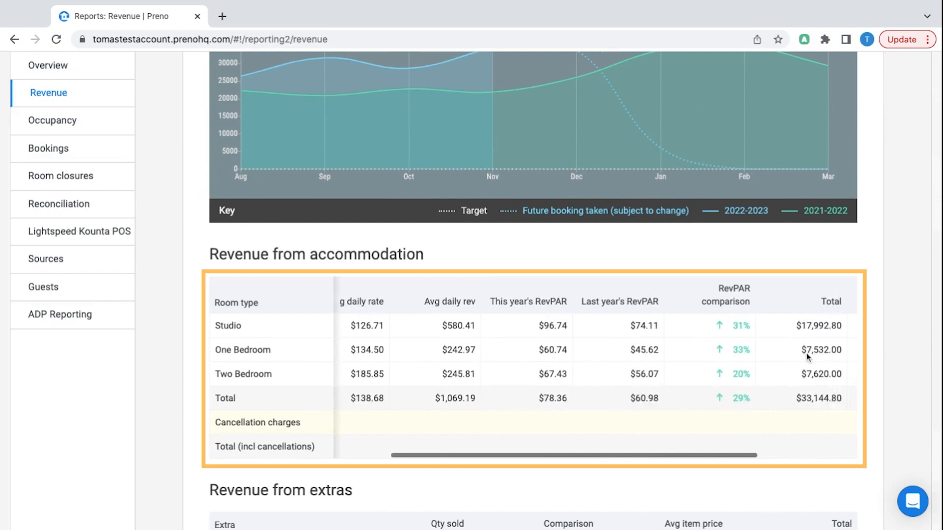
scroll(right, 3)
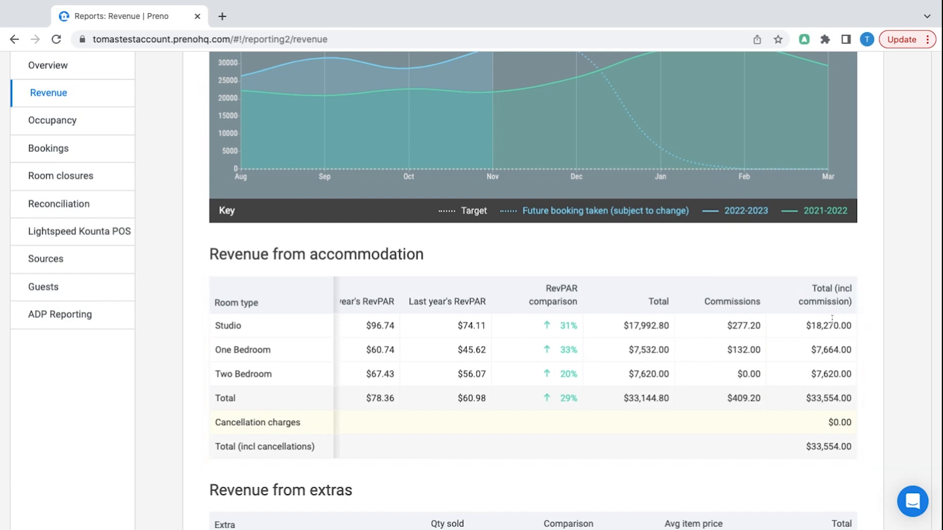
mouse_move(907, 286)
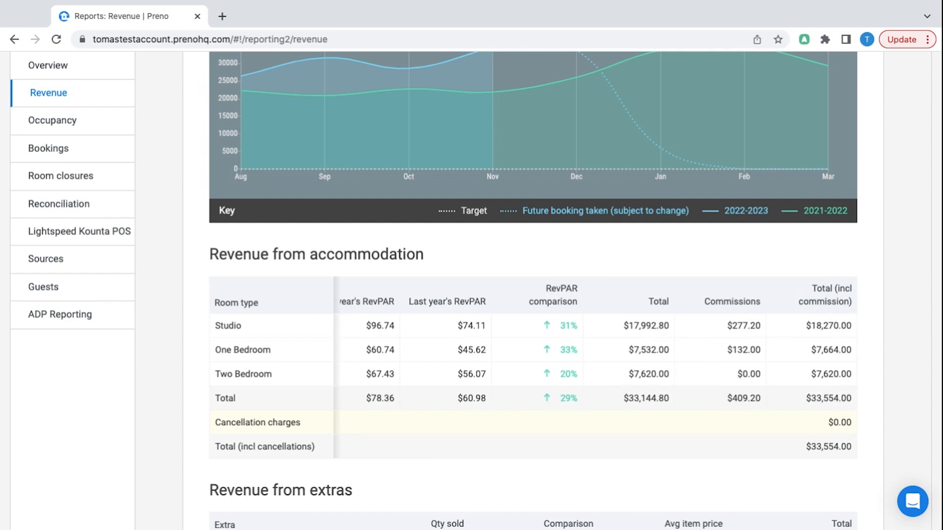
scroll(down, 3)
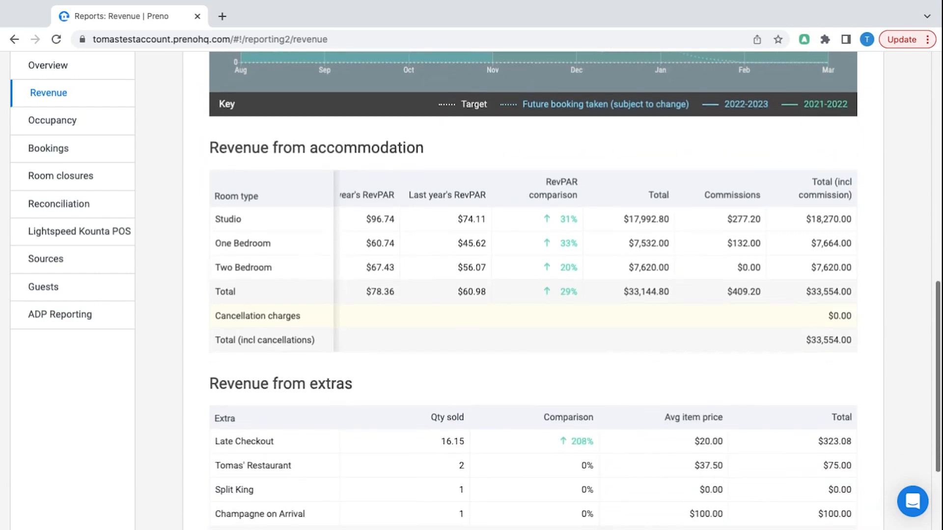
scroll(down, 3)
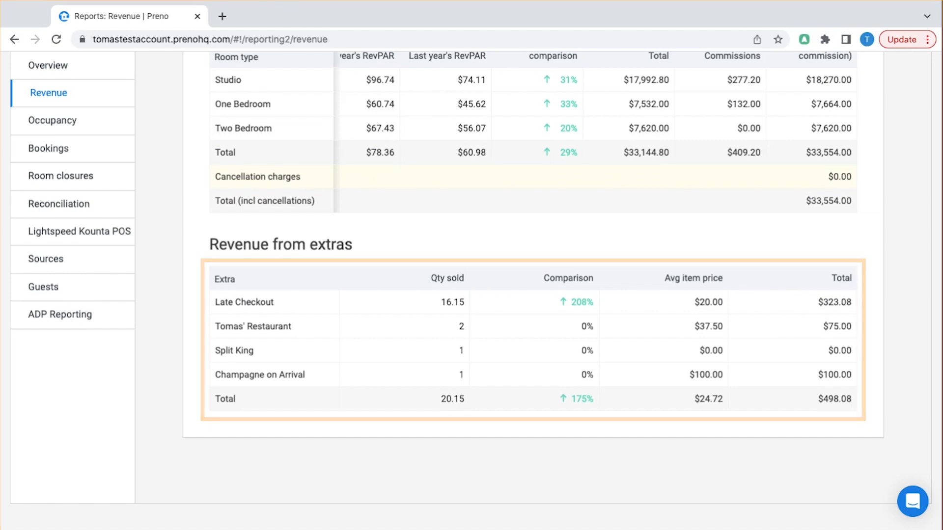
Step: Go to the Occupancy report for October 2022 monthly
click(53, 120)
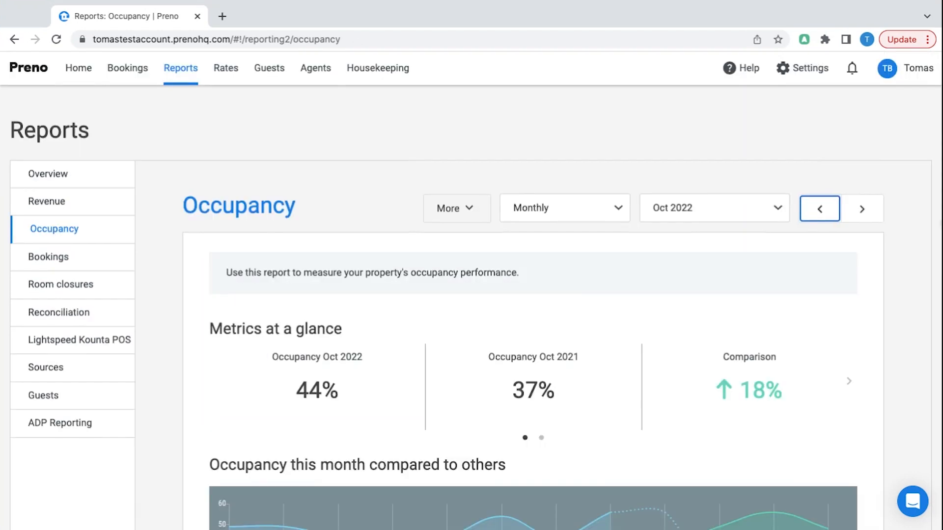
Step: Expand the Oct 2022 occupancy row into Studio, One Bedroom and Two Bedroom figures
scroll(down, 3)
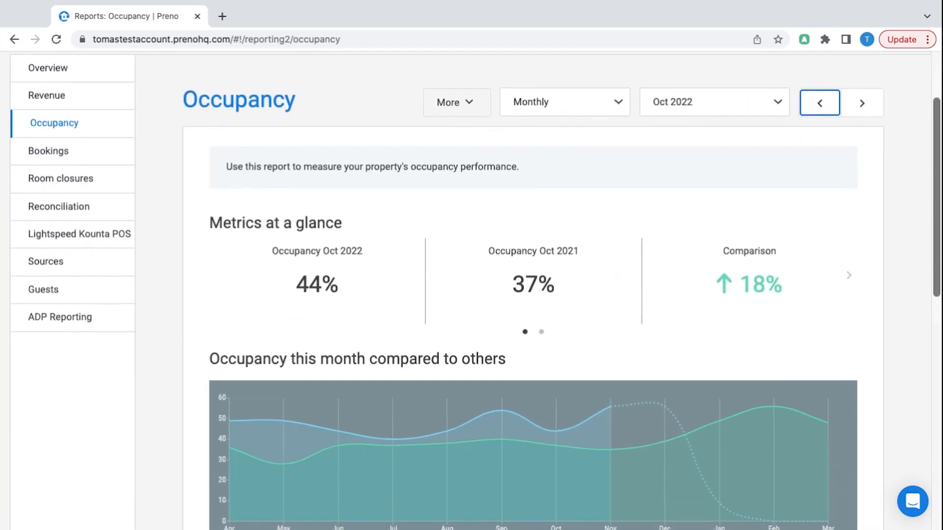
scroll(down, 3)
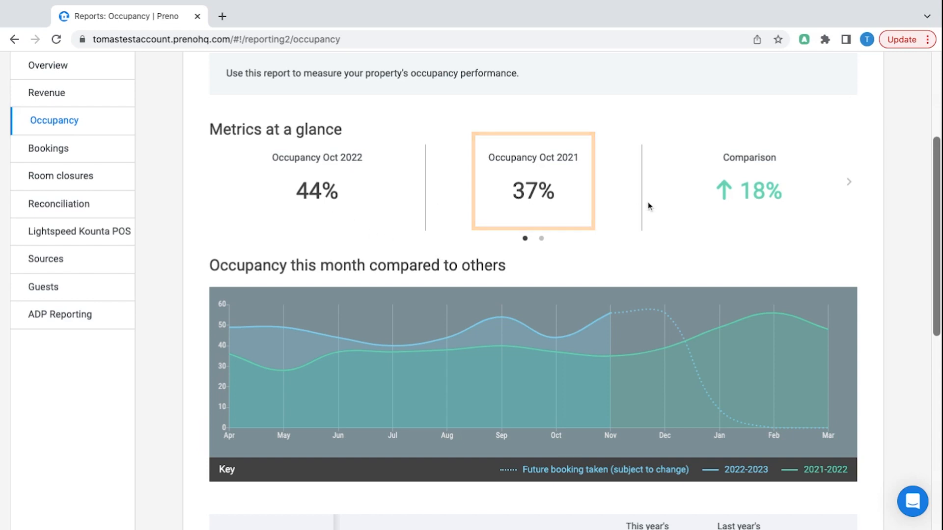
scroll(down, 3)
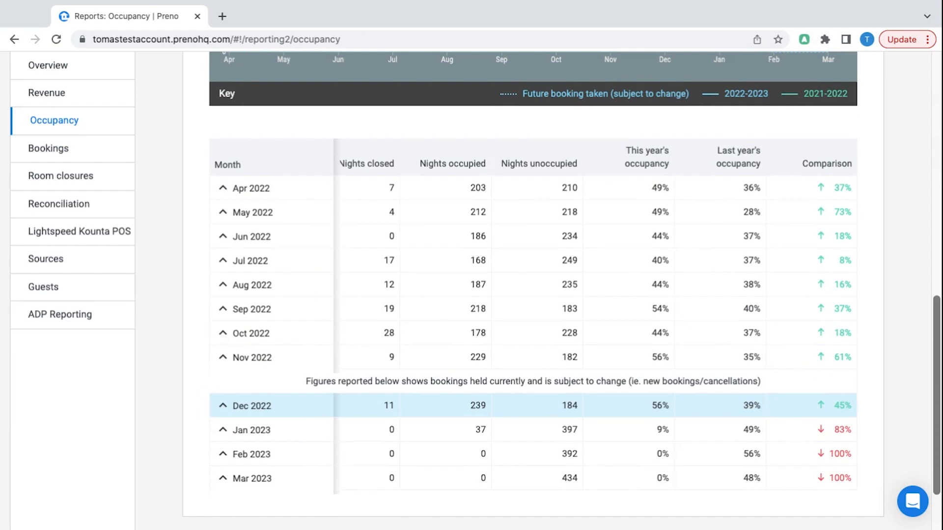
click(223, 333)
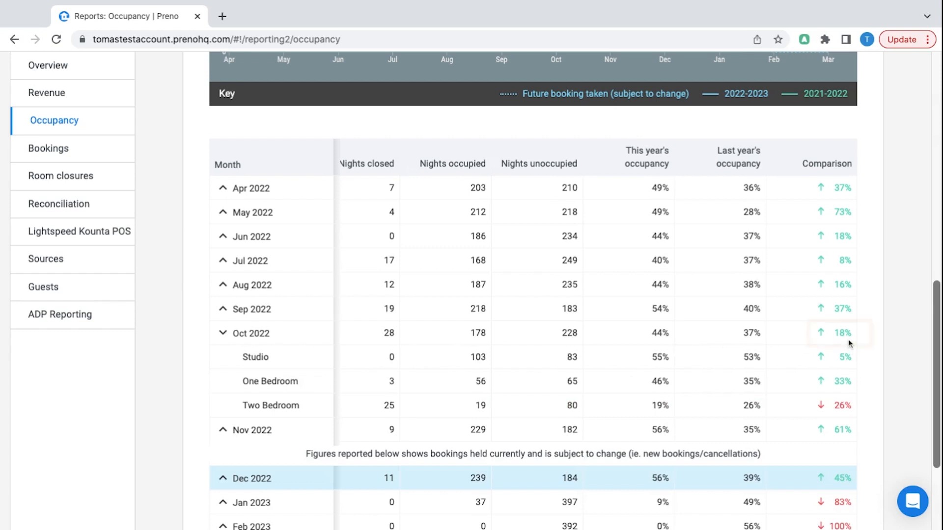
Step: Leave the occupancy breakdown for the daily Bookings report of 19 Dec 2022 with new Expedia bookings
click(840, 333)
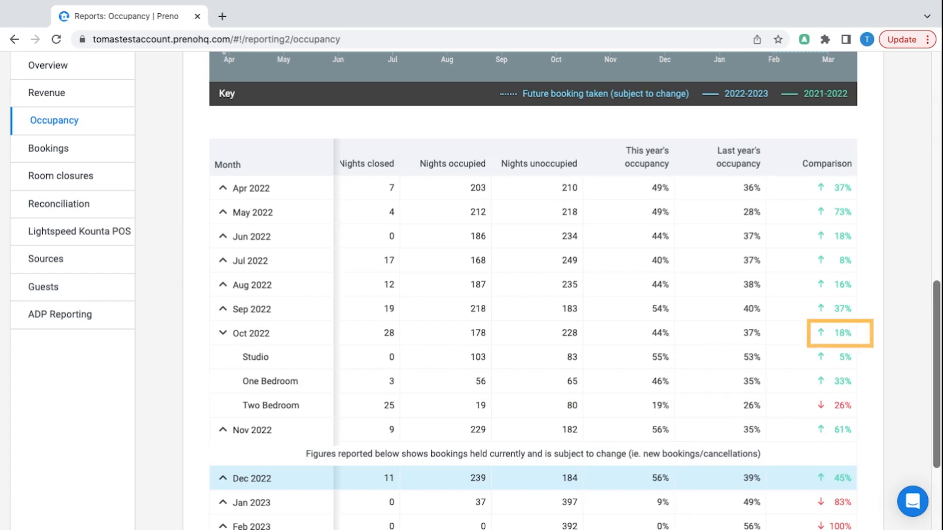
mouse_move(842, 392)
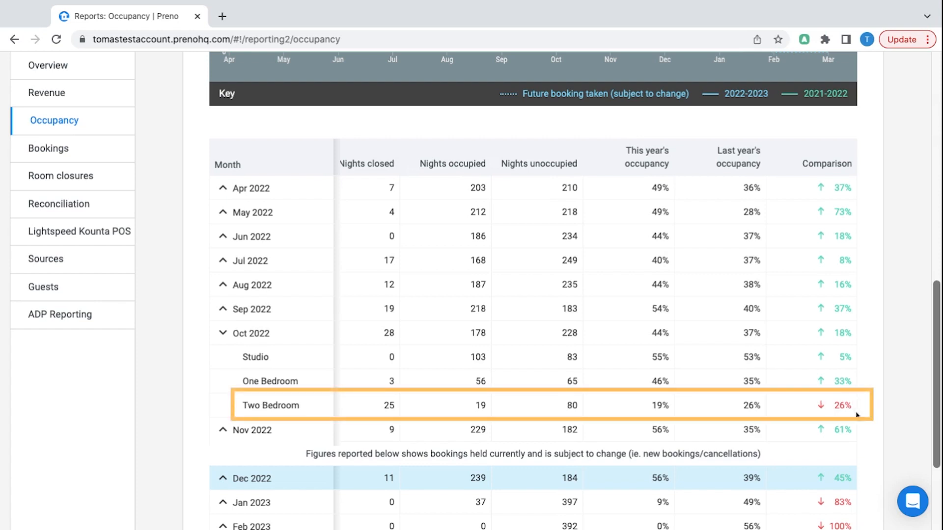
mouse_move(845, 401)
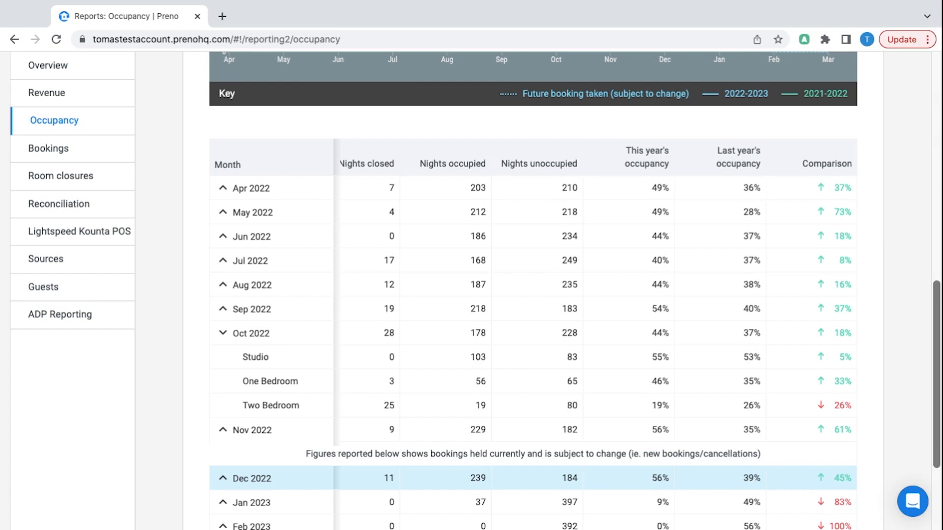
click(50, 149)
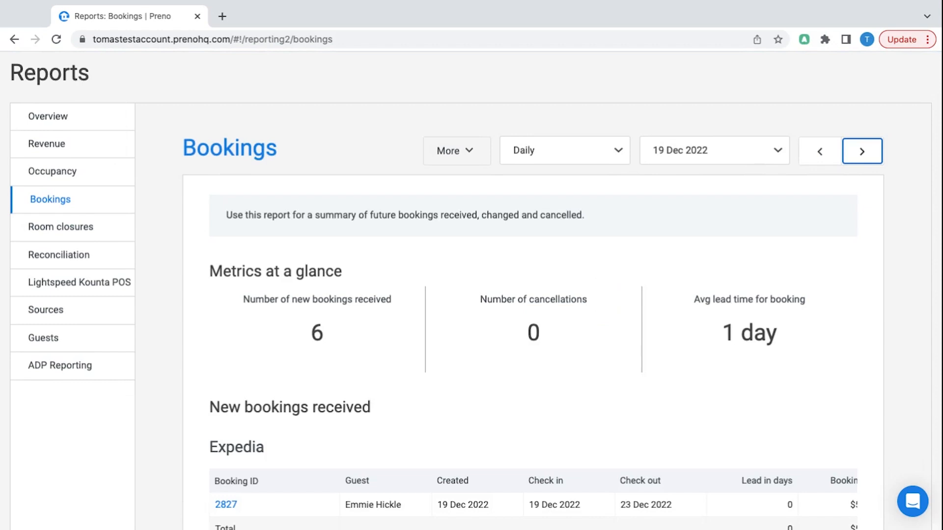
Step: Review the Booking.com bookings, then go to the Sources report for Dec 2022
scroll(down, 3)
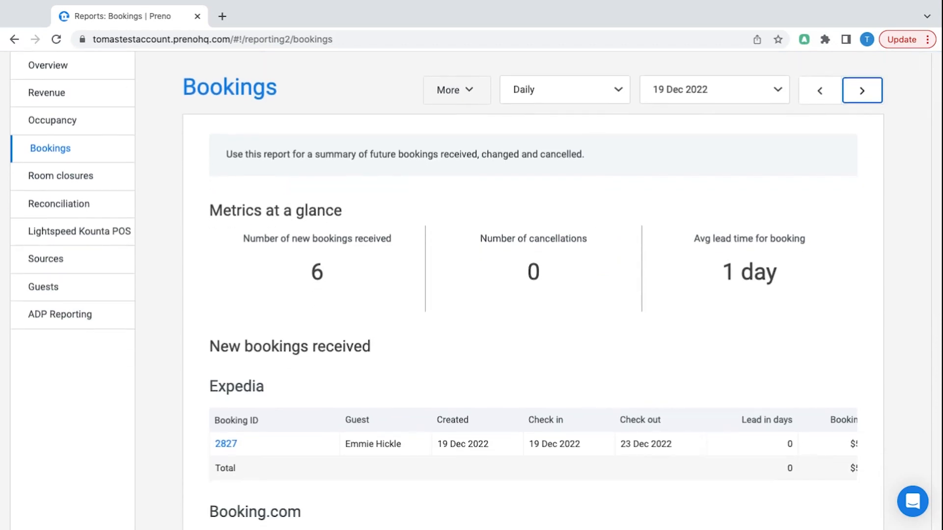
scroll(down, 3)
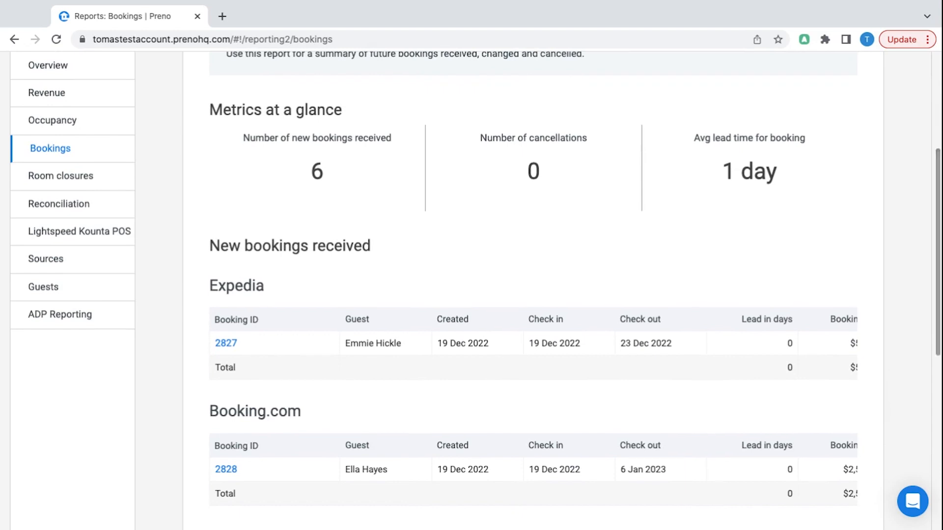
mouse_move(189, 237)
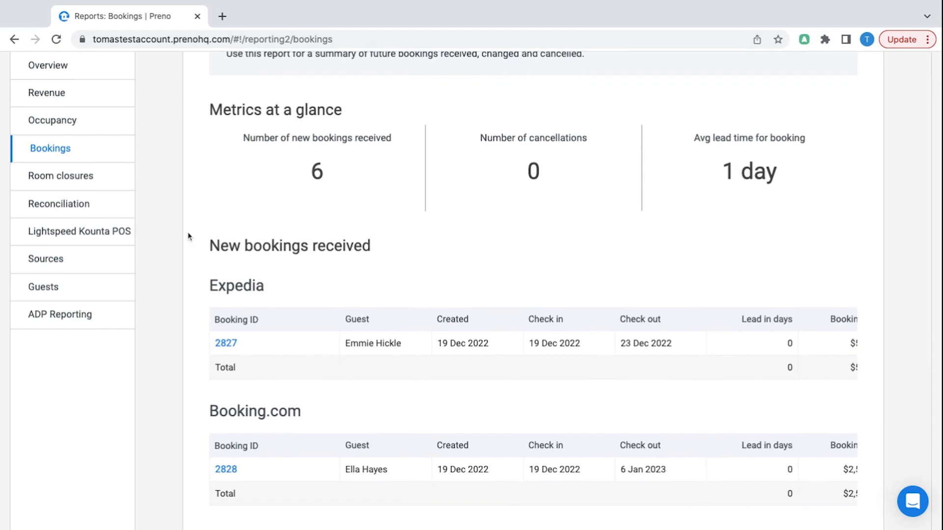
mouse_move(114, 241)
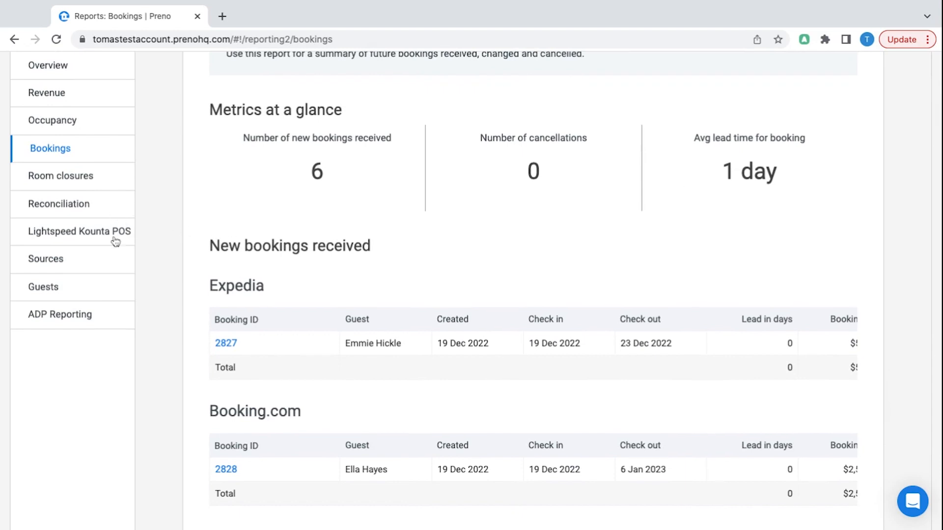
mouse_move(115, 259)
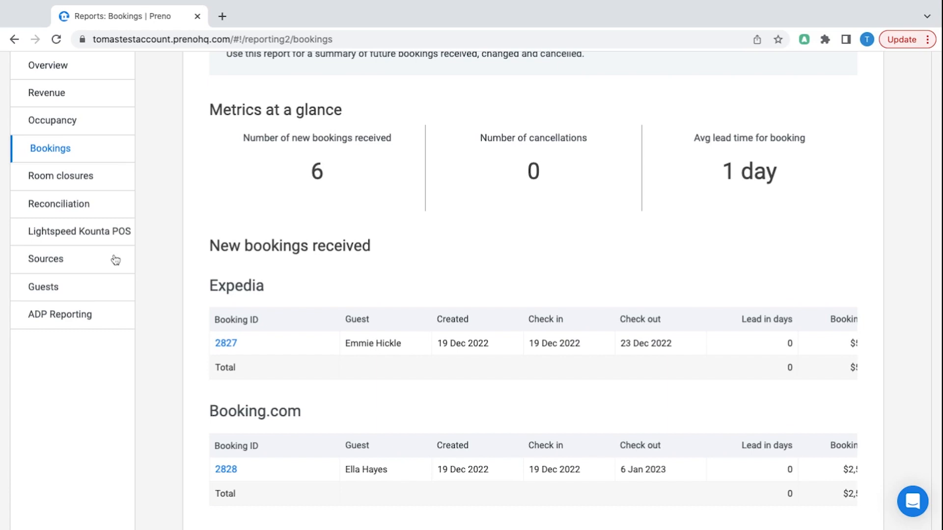
click(46, 258)
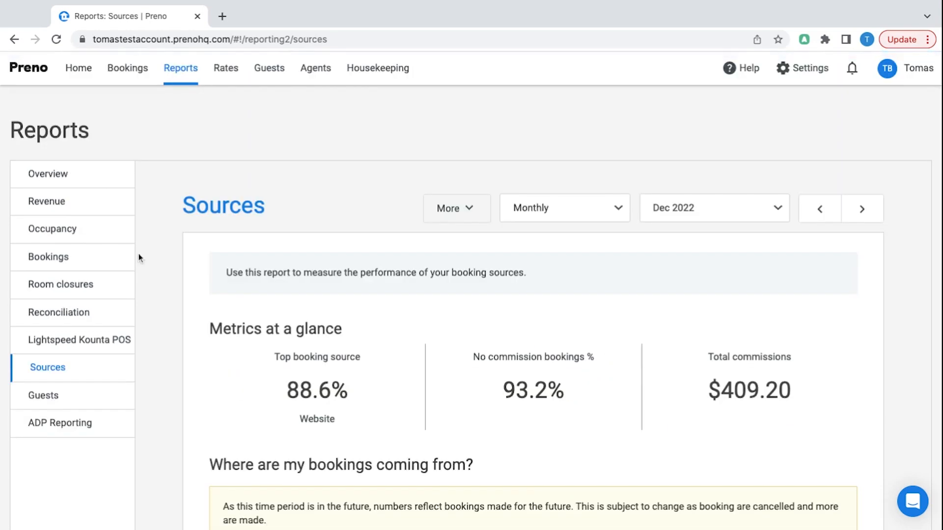
Step: Expand the Website source row into Studio, Two Bedroom and One Bedroom bookings
scroll(down, 3)
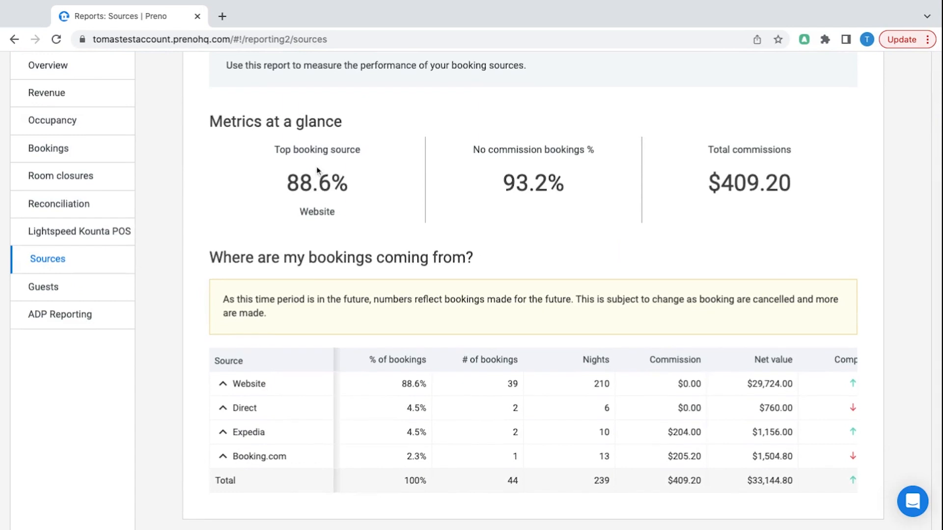
scroll(up, 3)
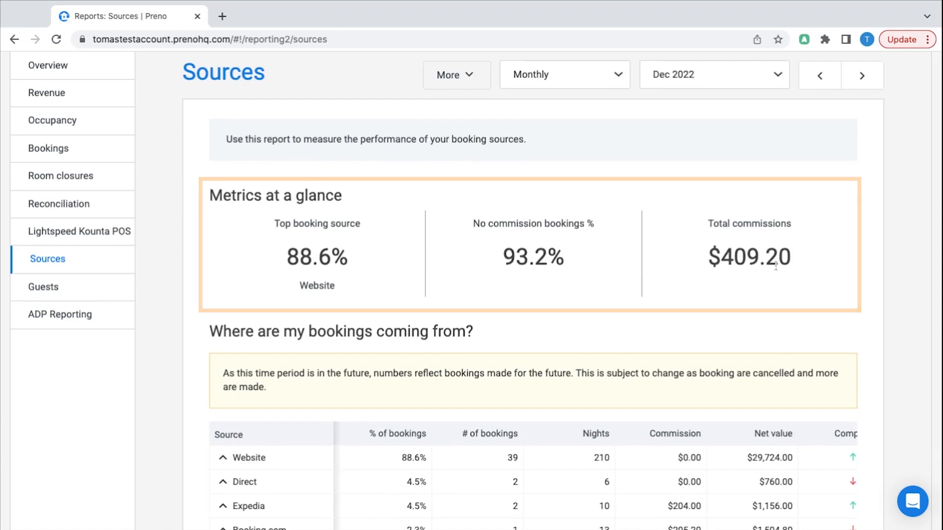
scroll(down, 3)
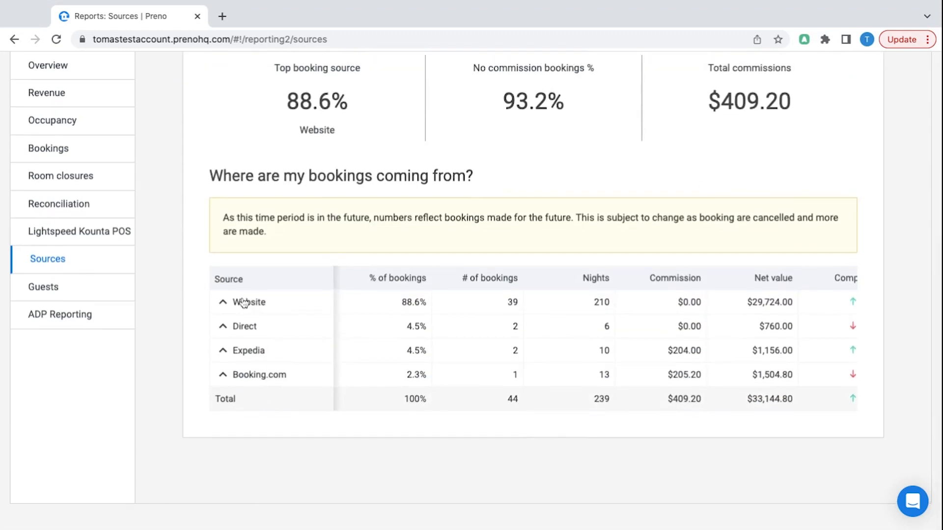
click(243, 302)
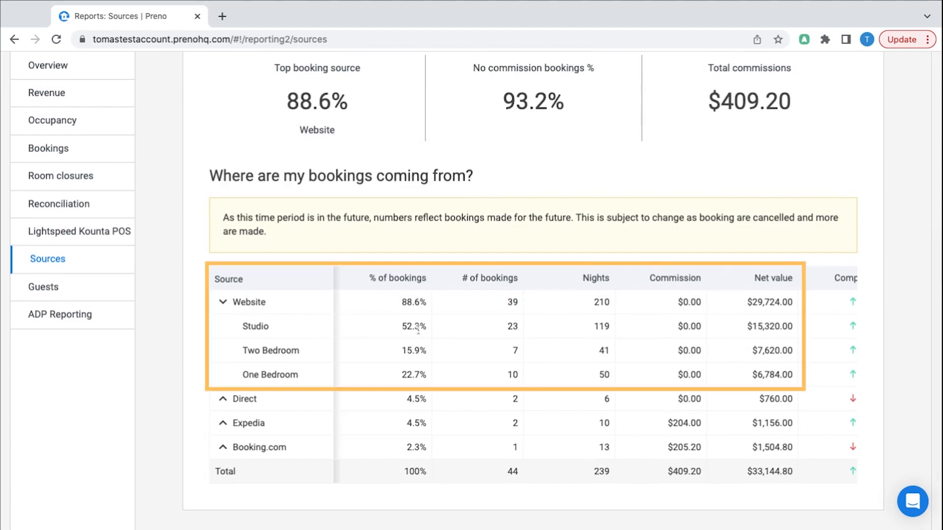
mouse_move(414, 369)
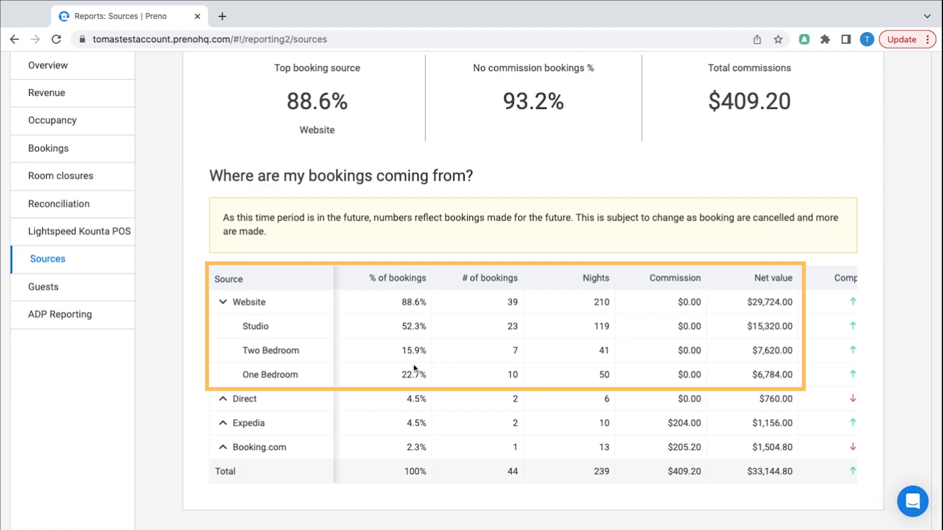
mouse_move(422, 366)
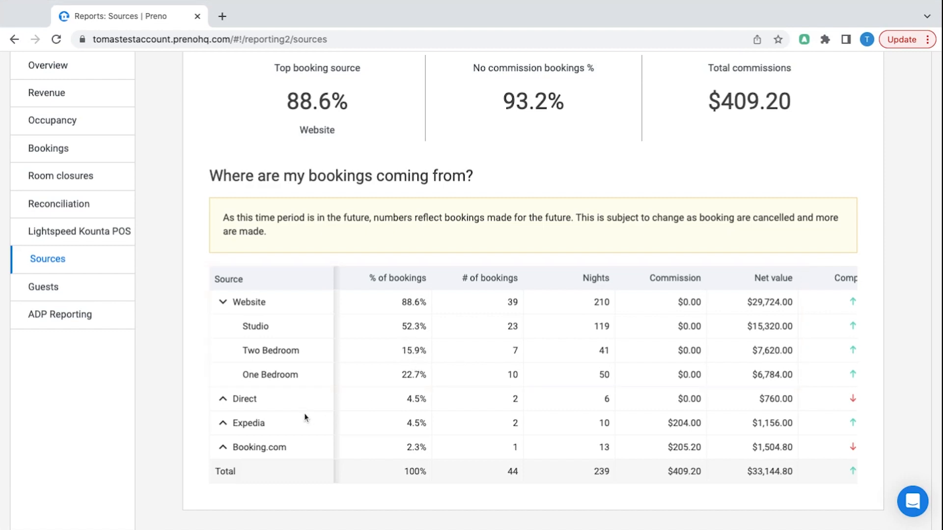
Step: Collapse the Website breakdown back to one row per source with comparison percentages
scroll(down, 3)
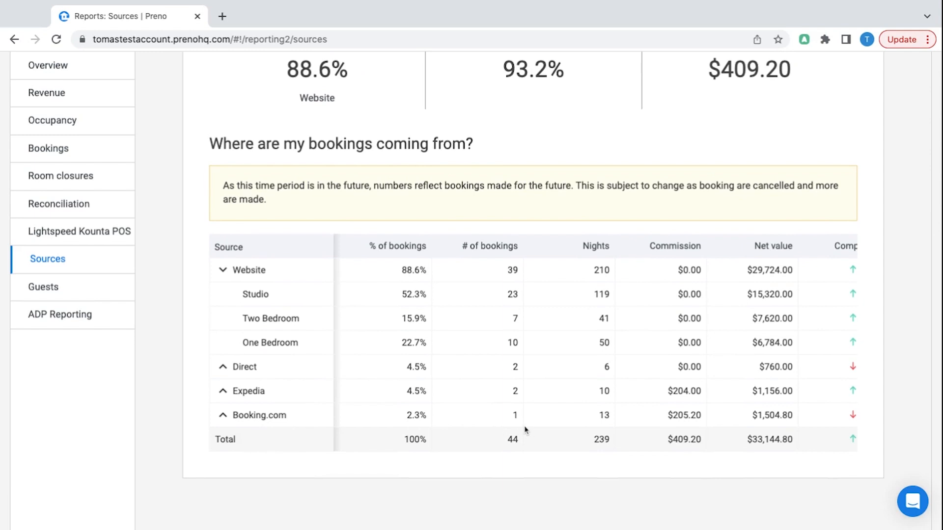
mouse_move(784, 414)
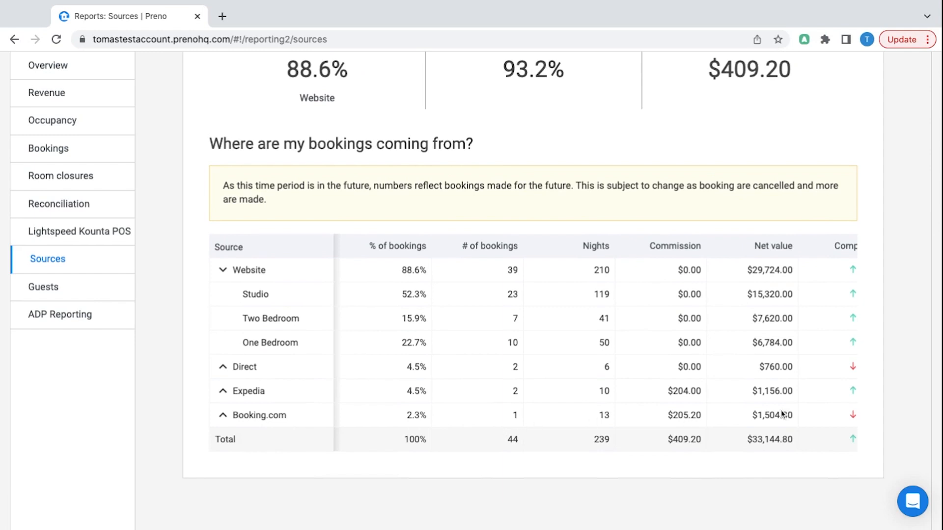
mouse_move(795, 426)
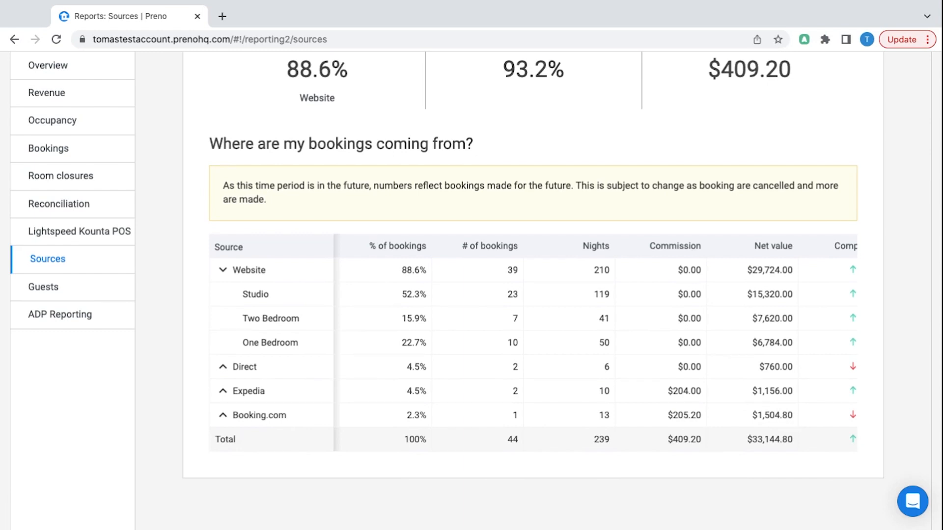
mouse_move(705, 425)
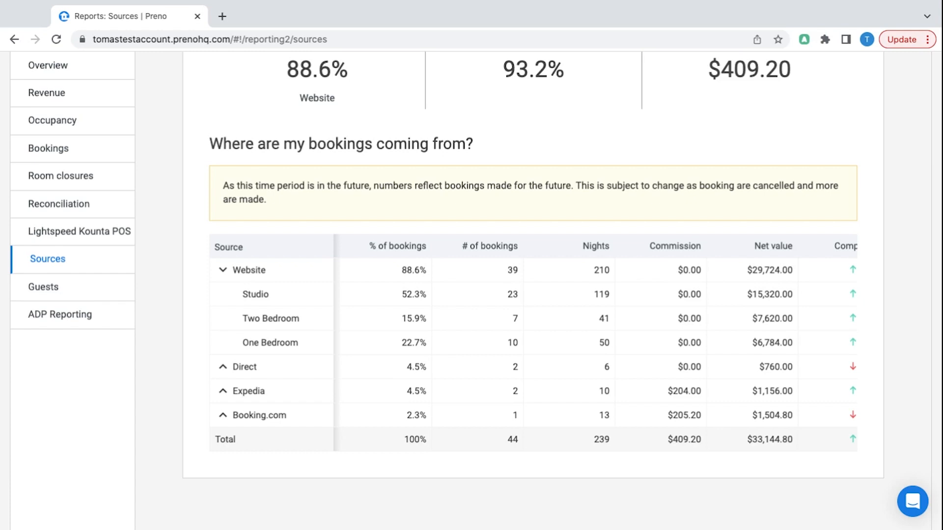
click(222, 269)
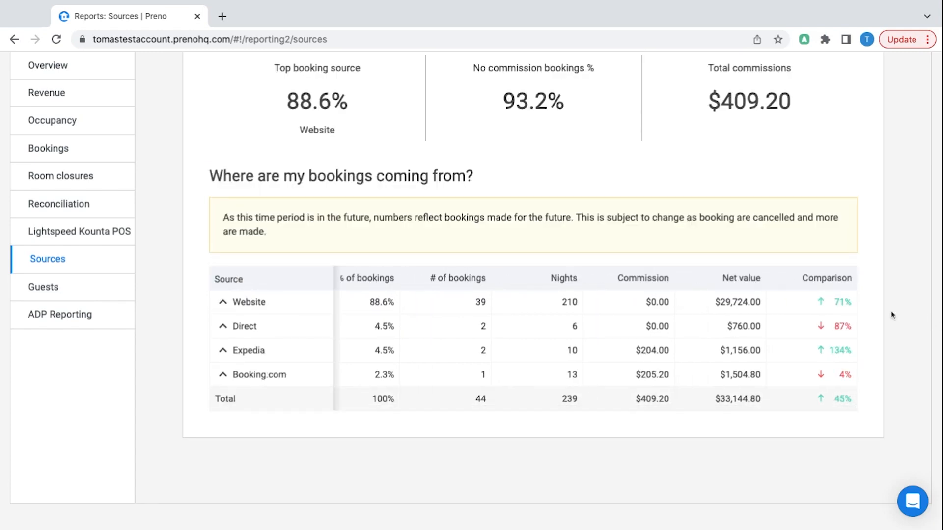
scroll(up, 3)
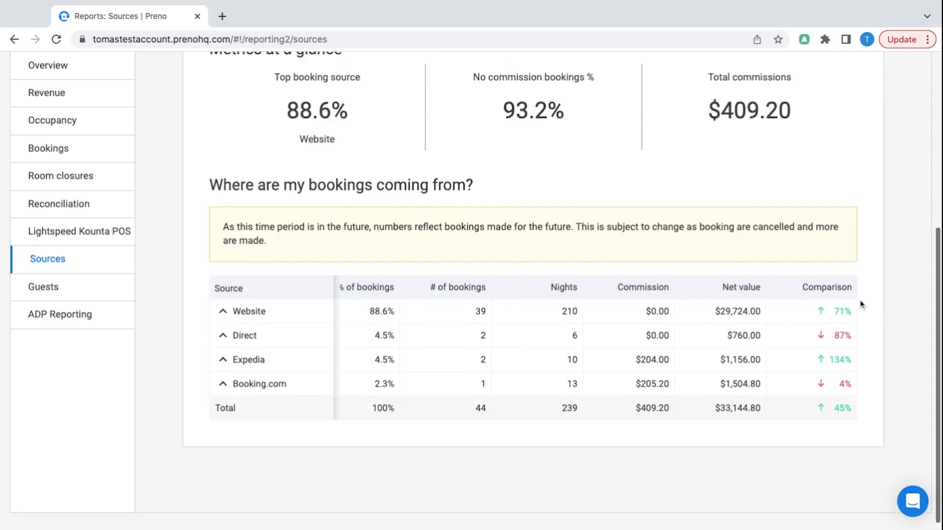
scroll(up, 3)
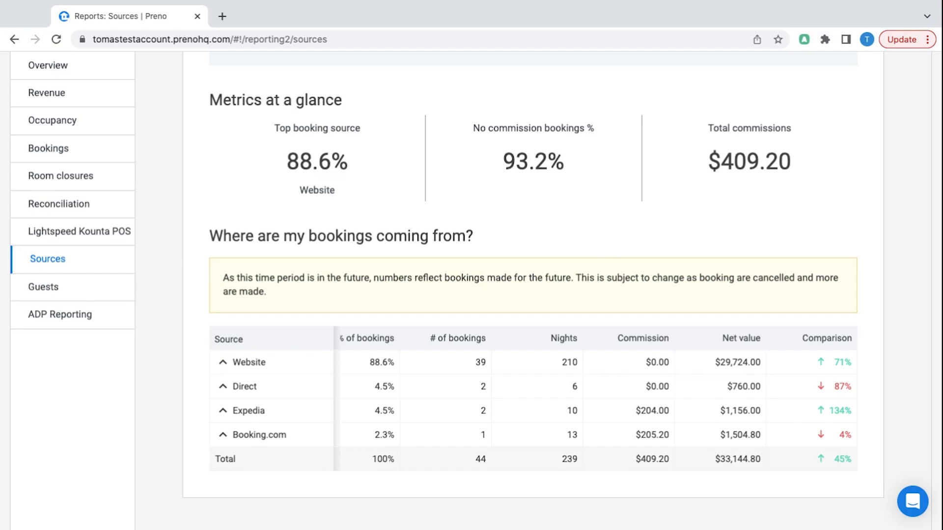
scroll(up, 3)
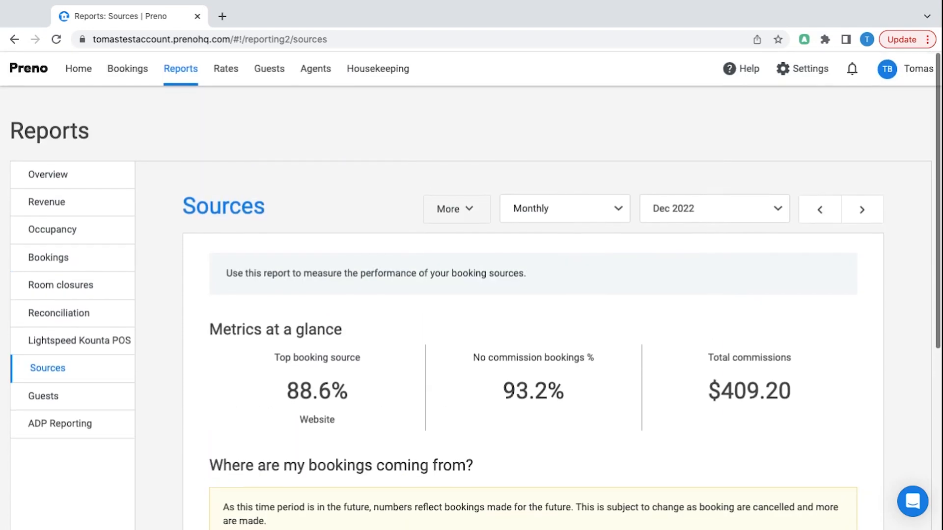